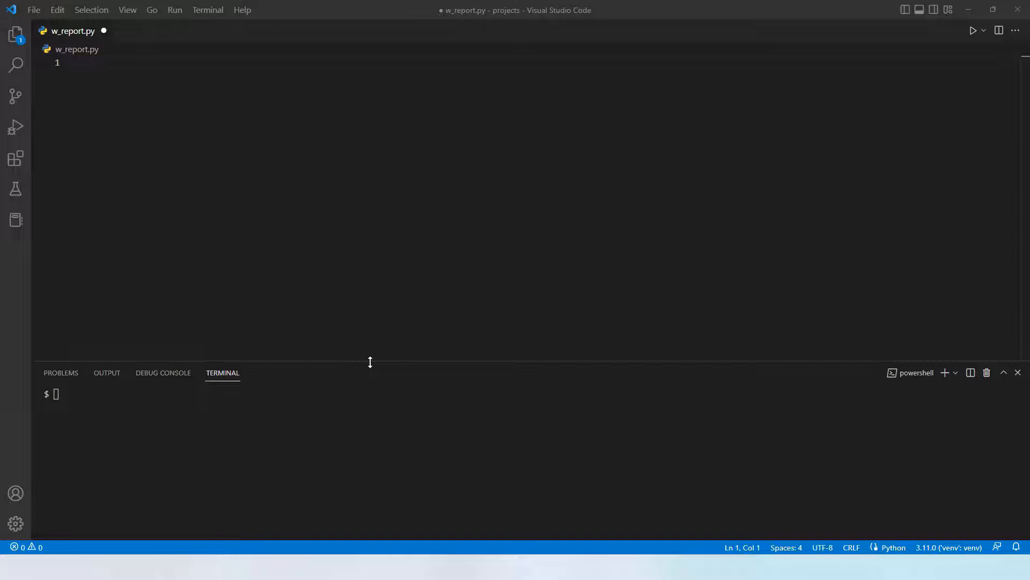
Save the empty w_report.py and install pandas with pip in the terminal
key("ctrl+s")
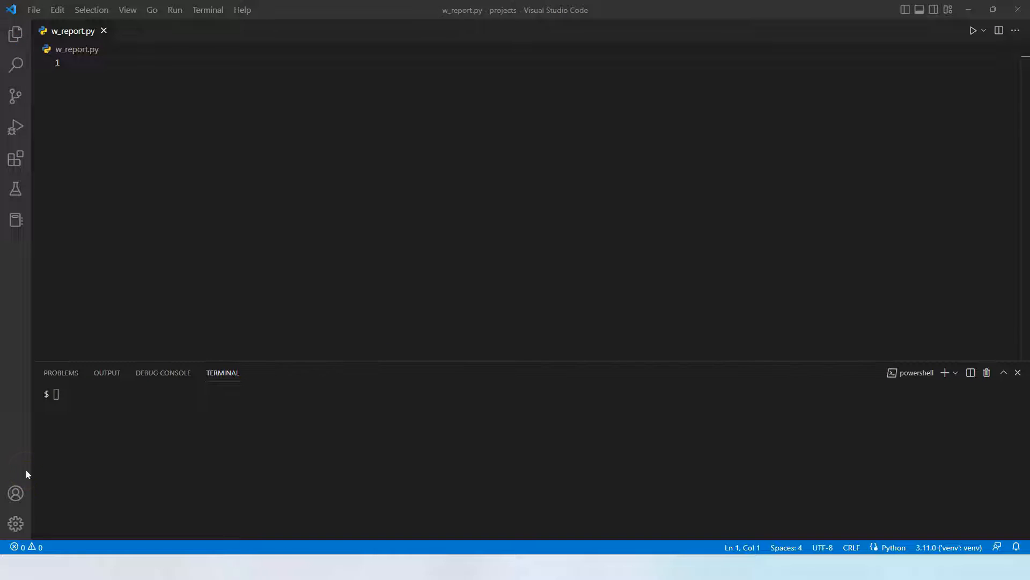
left_click(267, 394)
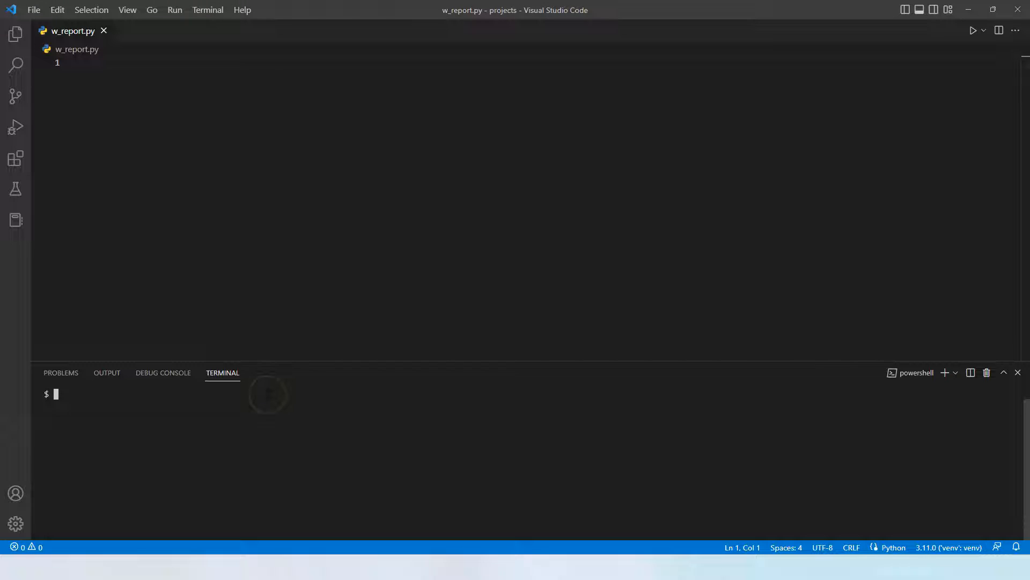
type("pip install pandas")
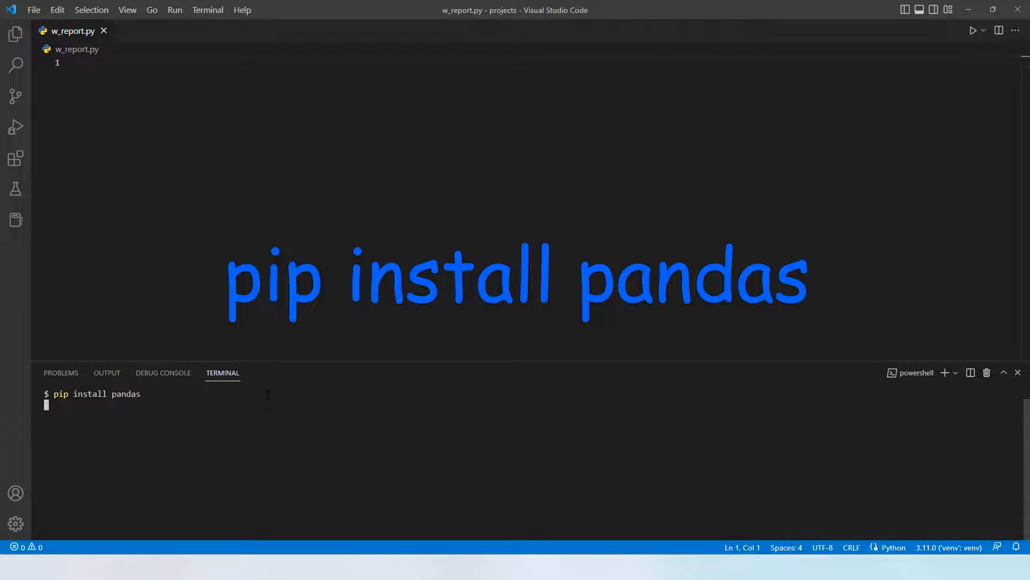
key("Return")
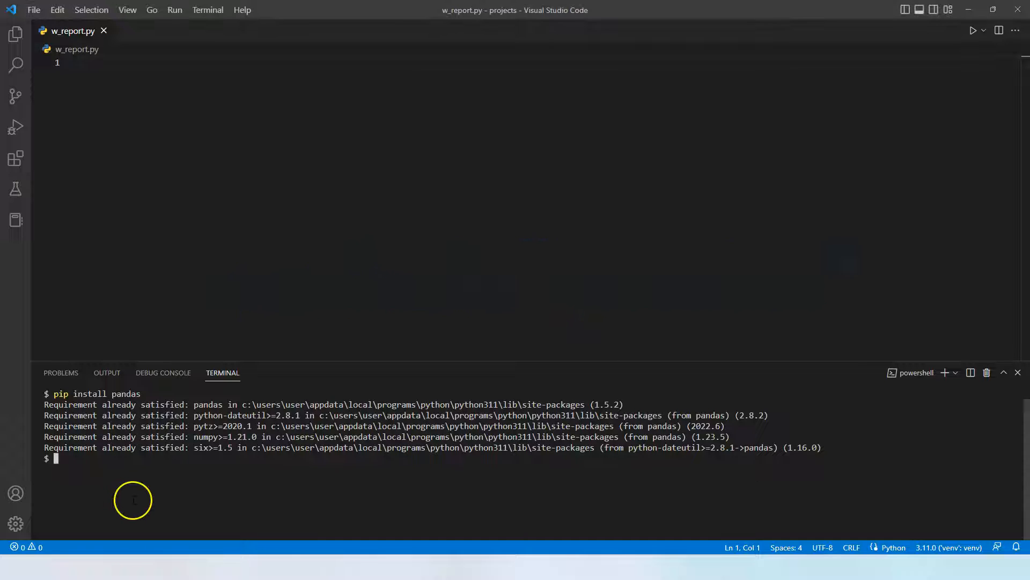
Install matplotlib and python-docx with pip
type("pip install matplotlib")
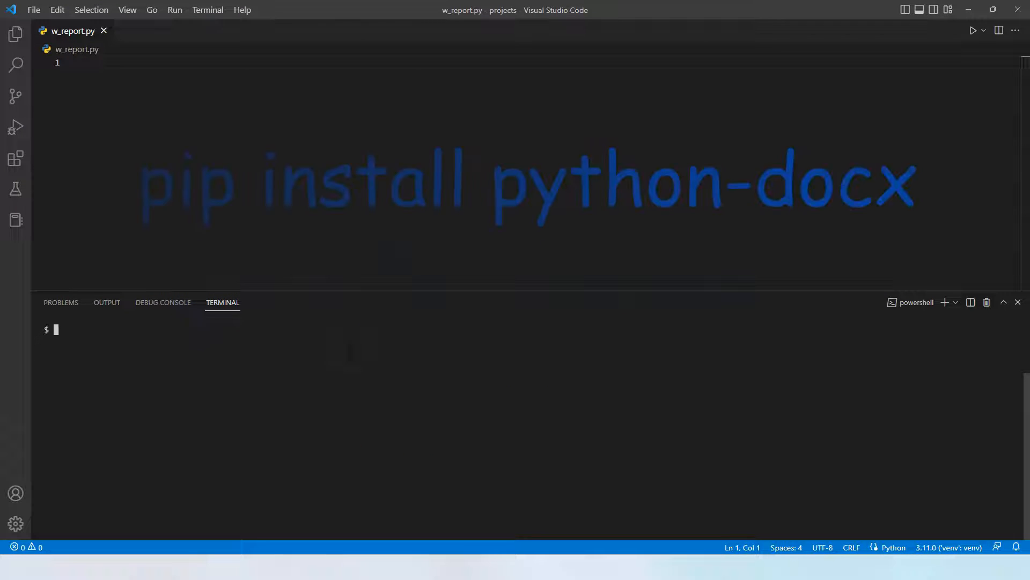
type("pip install python-docx")
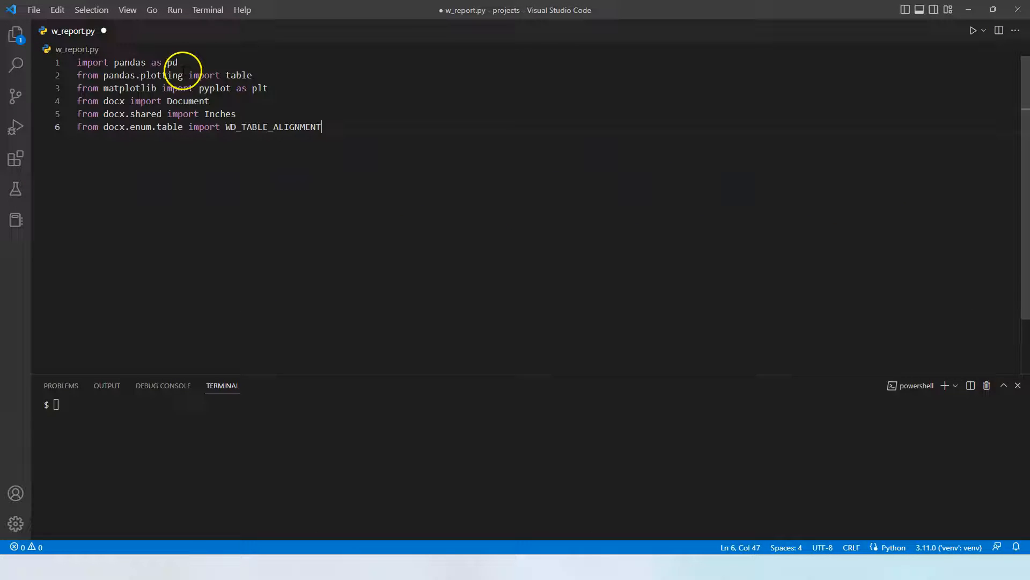
Review the import lines, highlighting the Document and WD_TABLE_ALIGNMENT names
double_click(238, 75)
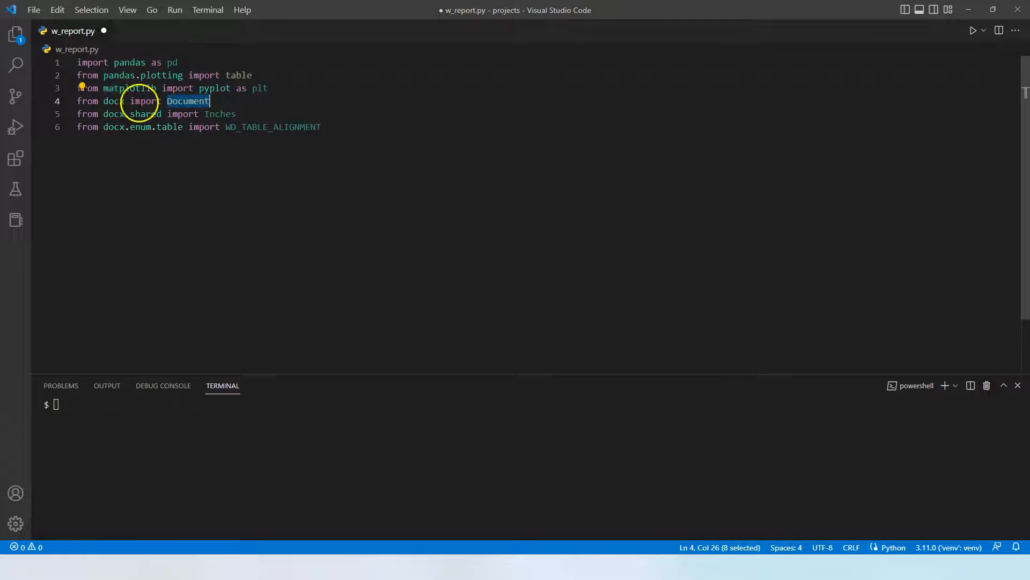
double_click(272, 127)
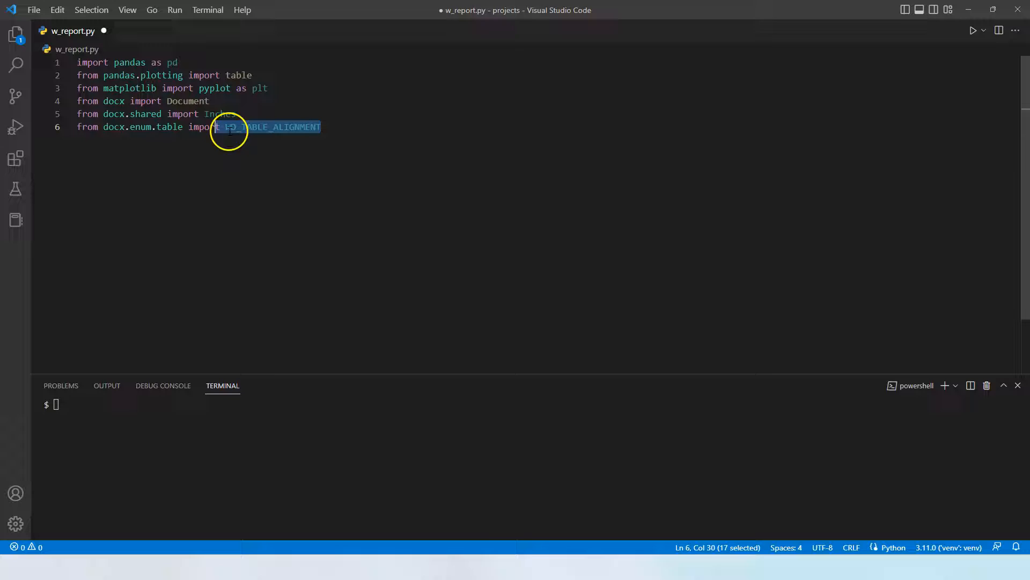
left_click_drag(229, 127, 77, 113)
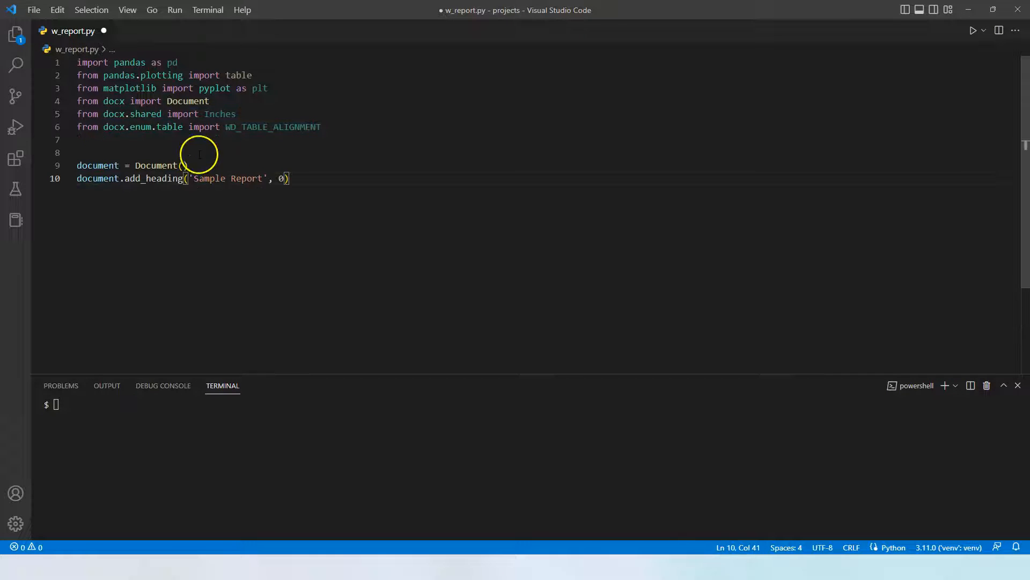
Add document.add_paragraph(para_1) after the Sample Report heading and para definitions
double_click(155, 178)
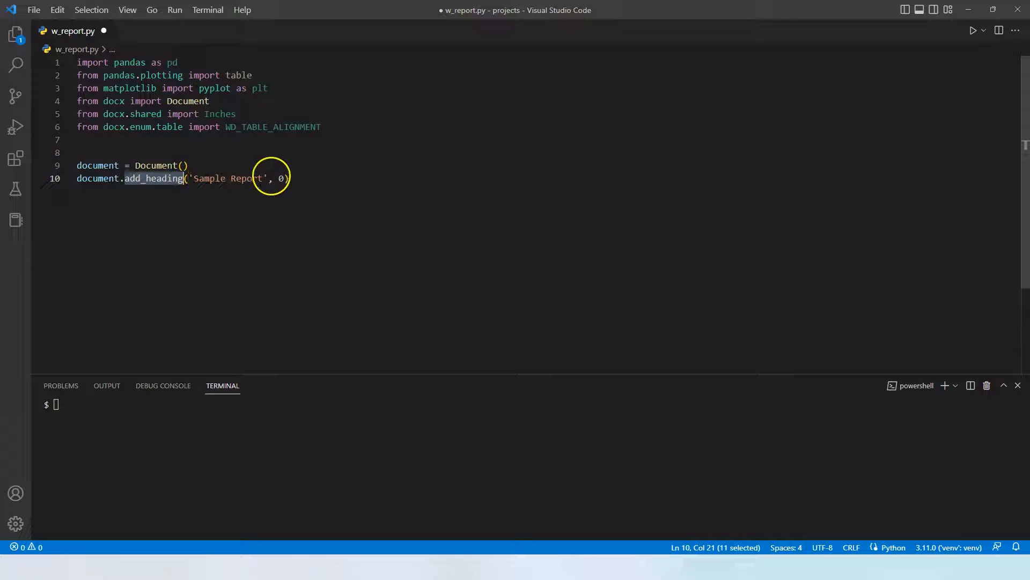
left_click(282, 178)
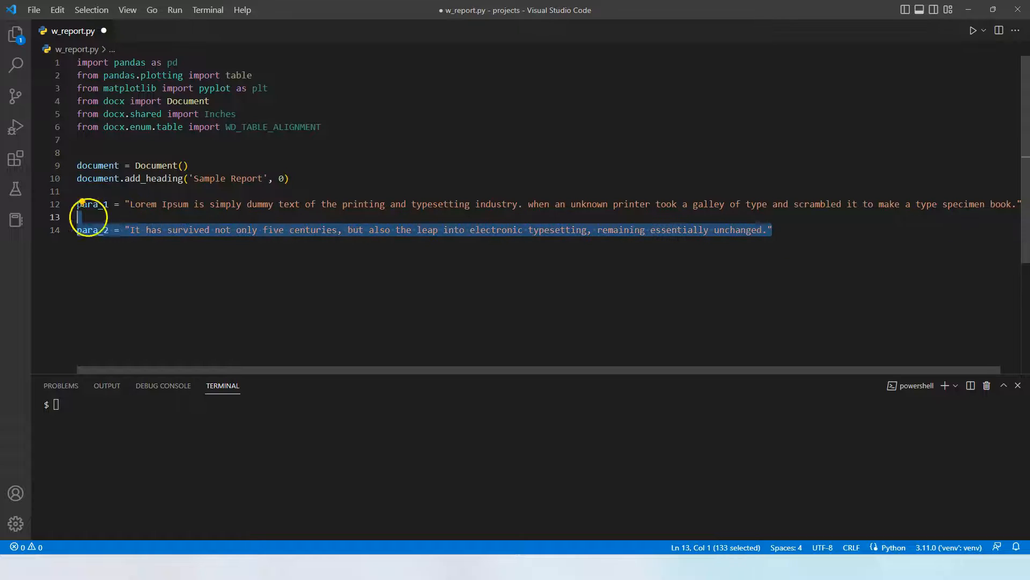
type("document.add_paragraph(para_1)")
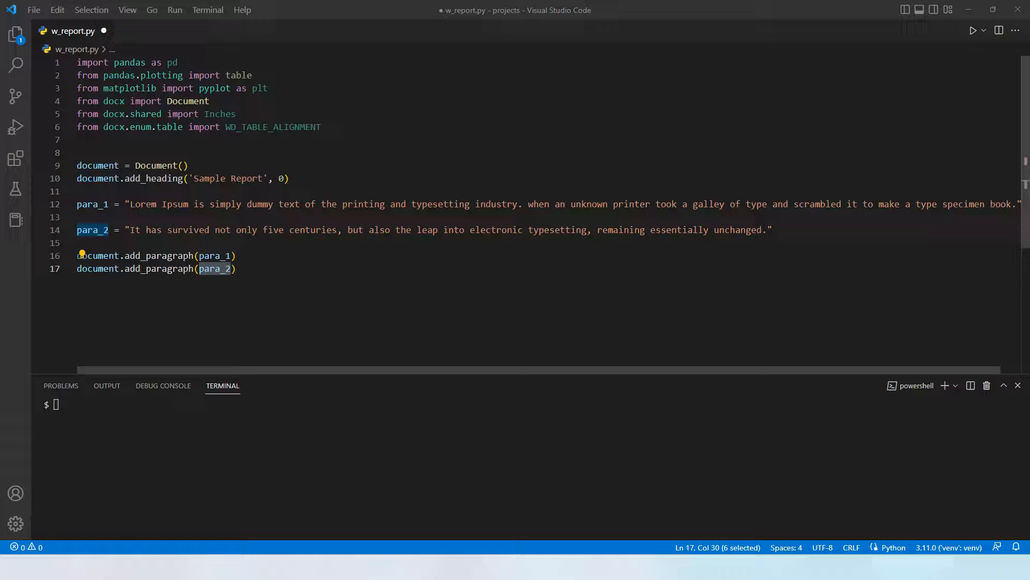
left_click(14, 33)
type("python .\\w_report.py")
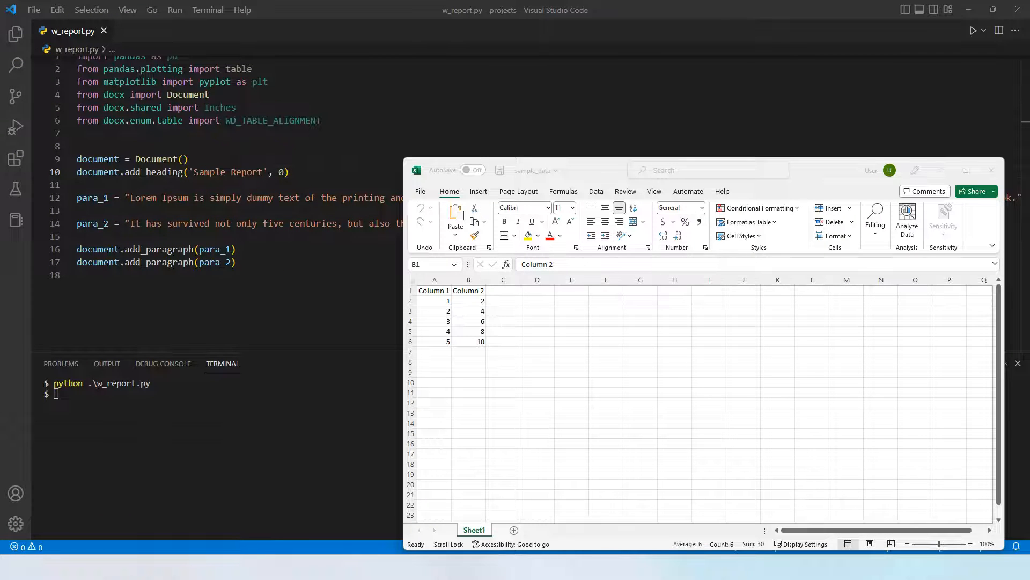
Review Sheet1 of sample_data.xlsx with Column 1 values 1–5 and Column 2 values 2–10
left_click(468, 279)
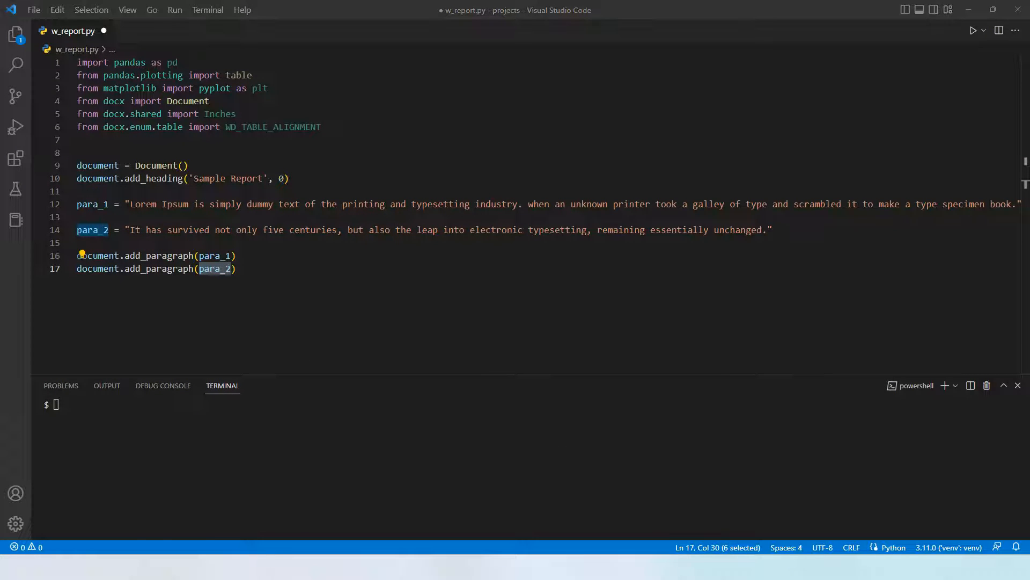
mouse_move(192, 217)
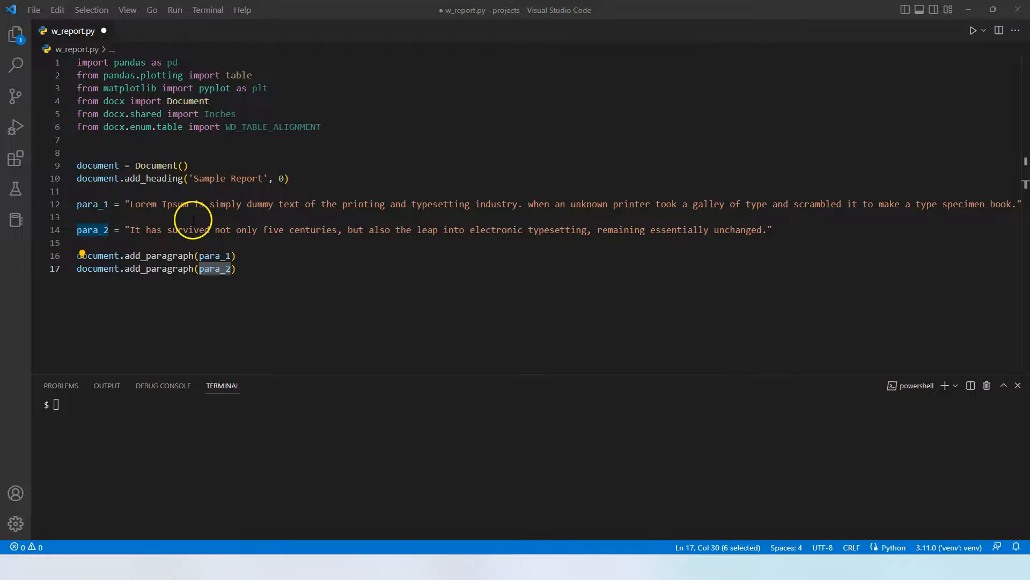
Add data = pd.read_excel('sample_data.xlsx') and highlight the data variable feeding the table
type("data = pd.read_excel('sample_data.xlsx')")
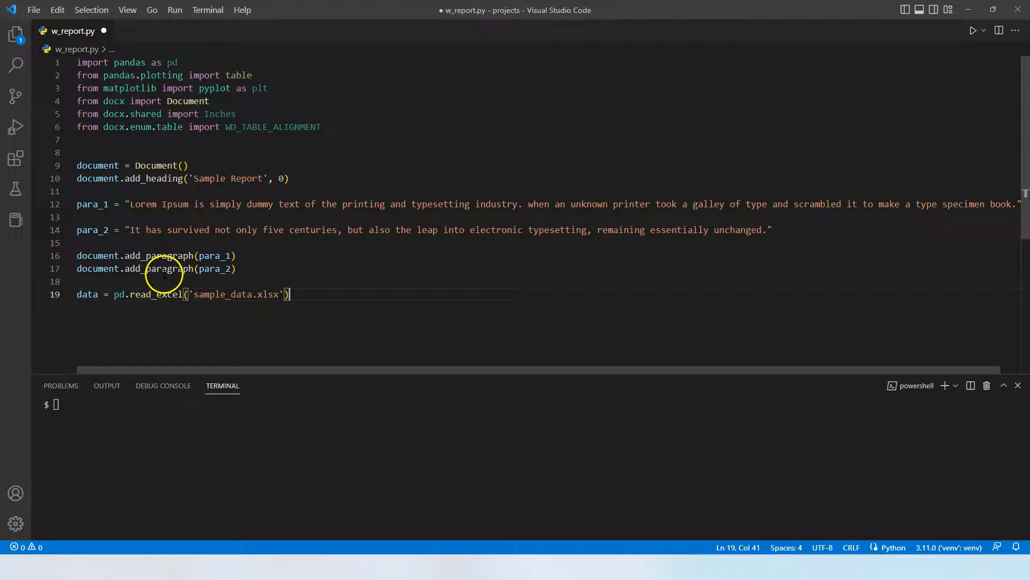
double_click(156, 294)
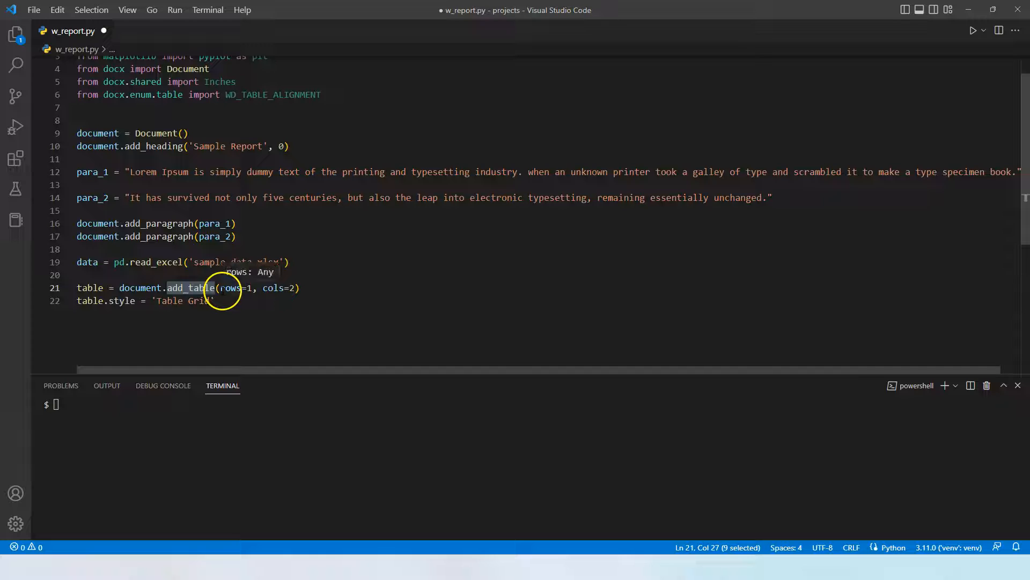
mouse_move(276, 288)
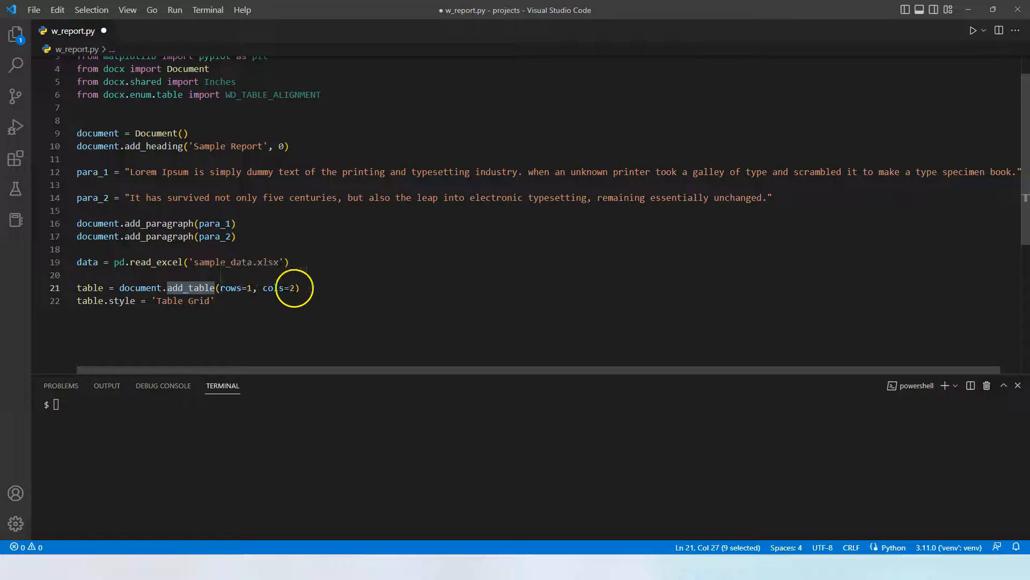
mouse_move(90, 287)
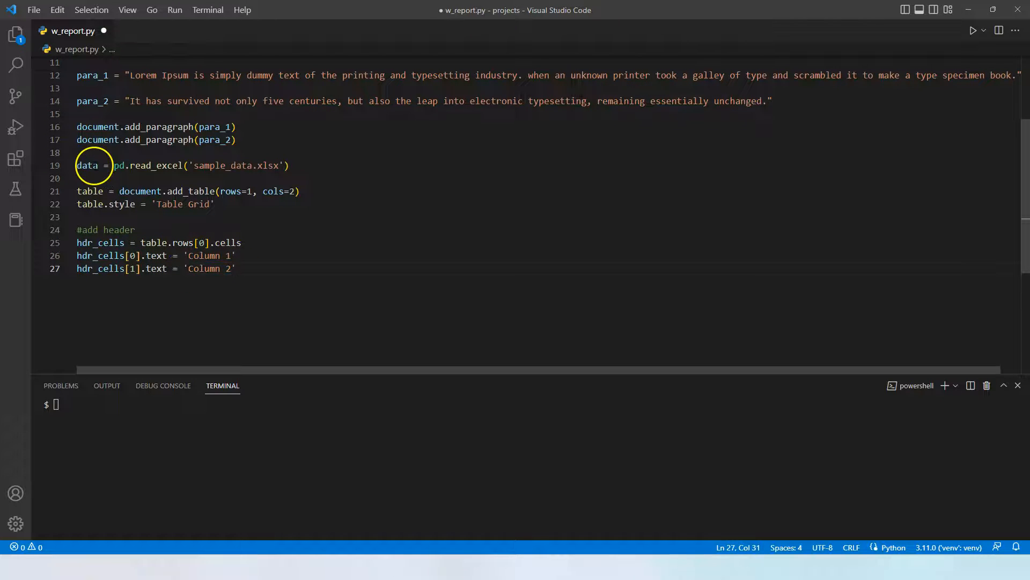
double_click(87, 165)
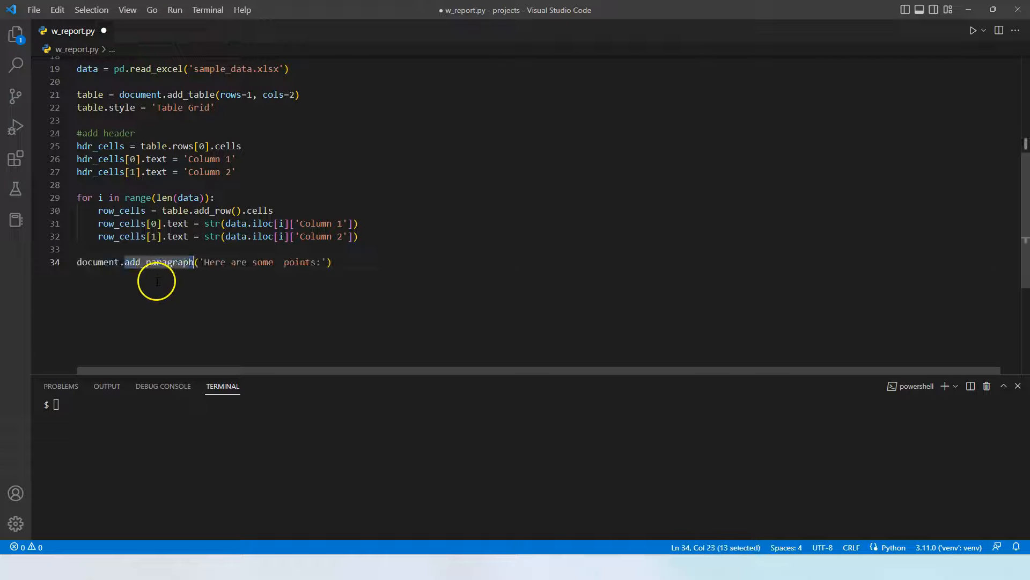
mouse_move(247, 282)
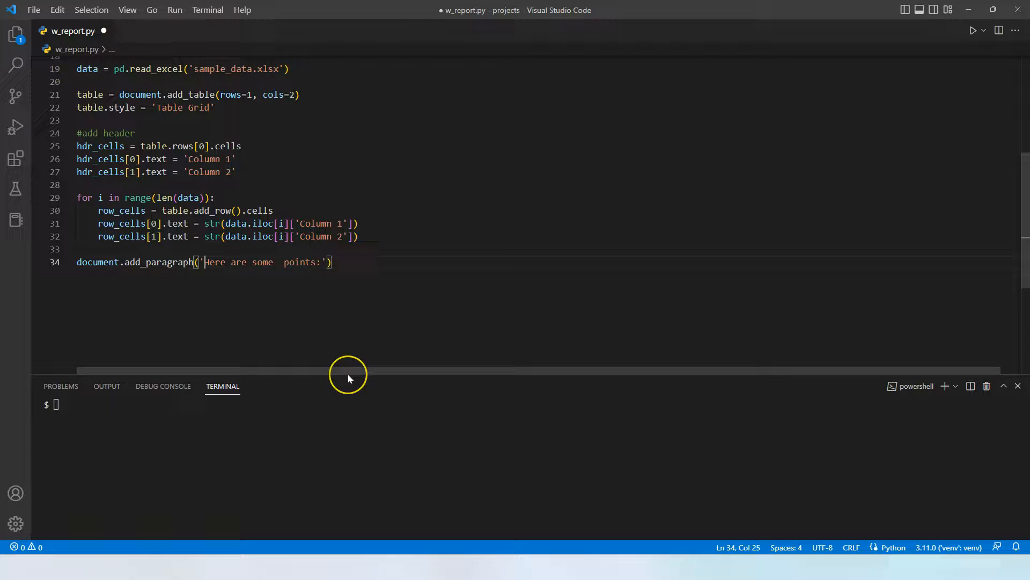
Insert \n into the points string and review the bullet_points add_run font.bold lines
type("\\n")
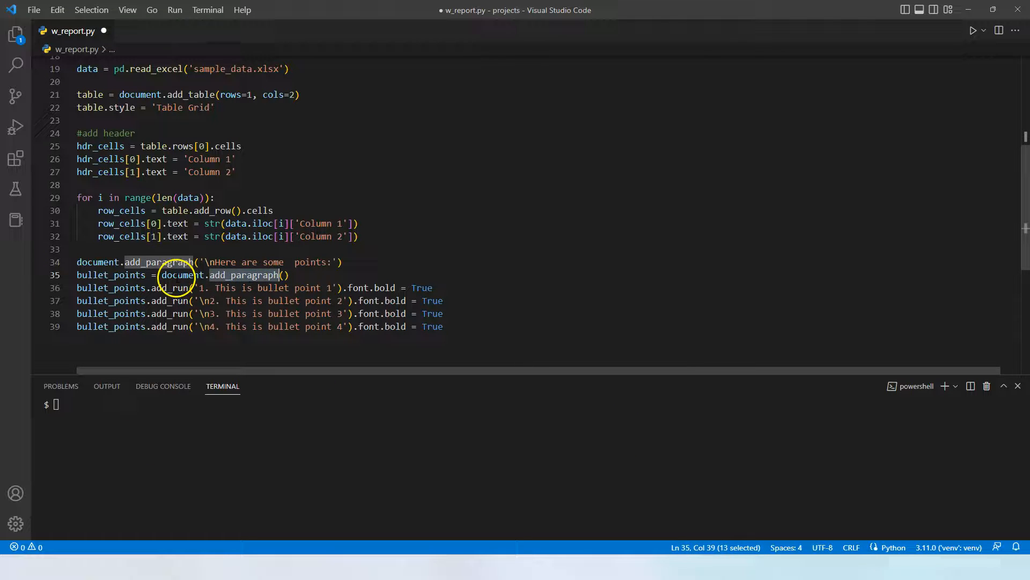
left_click(111, 274)
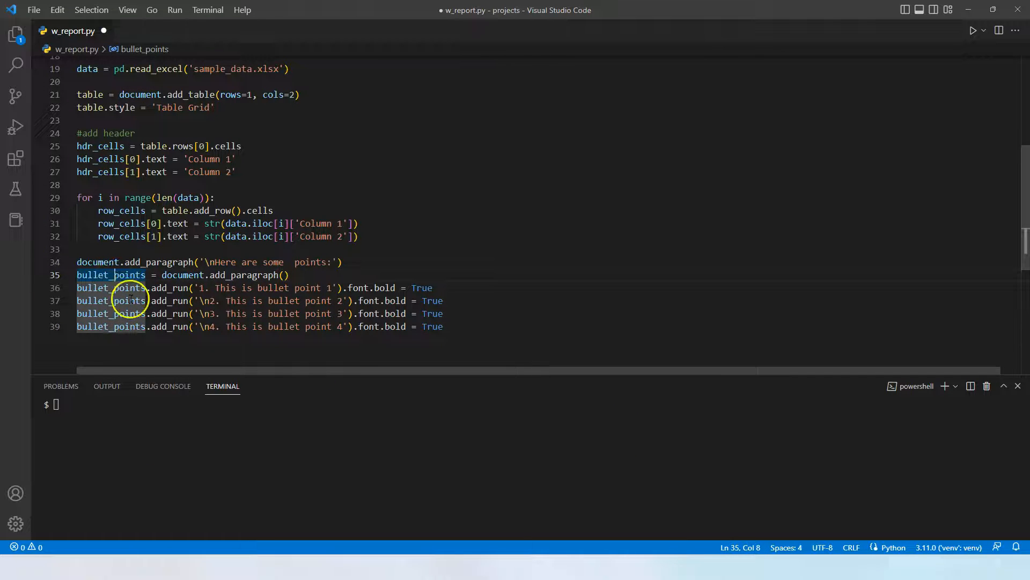
double_click(93, 275)
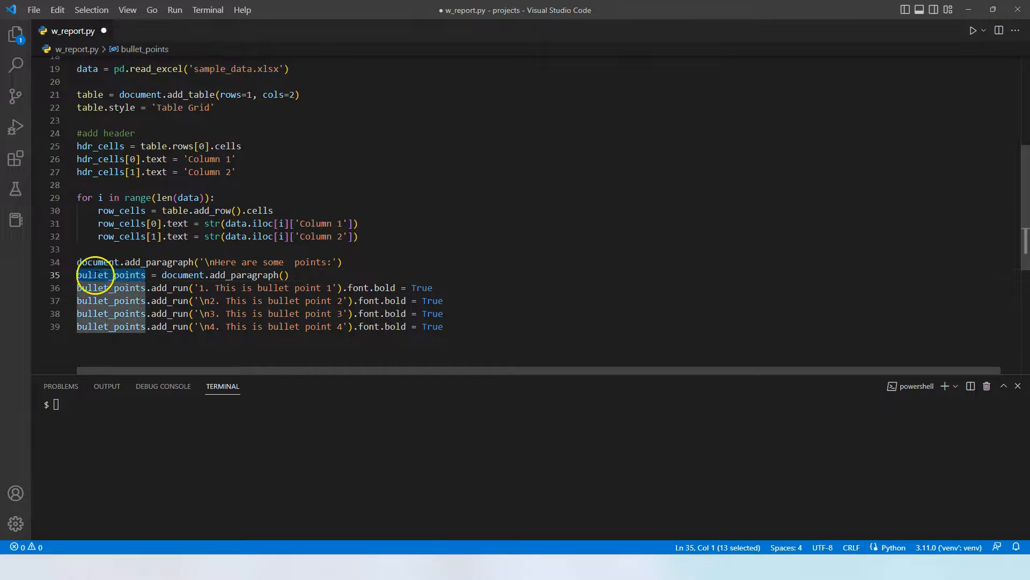
double_click(170, 288)
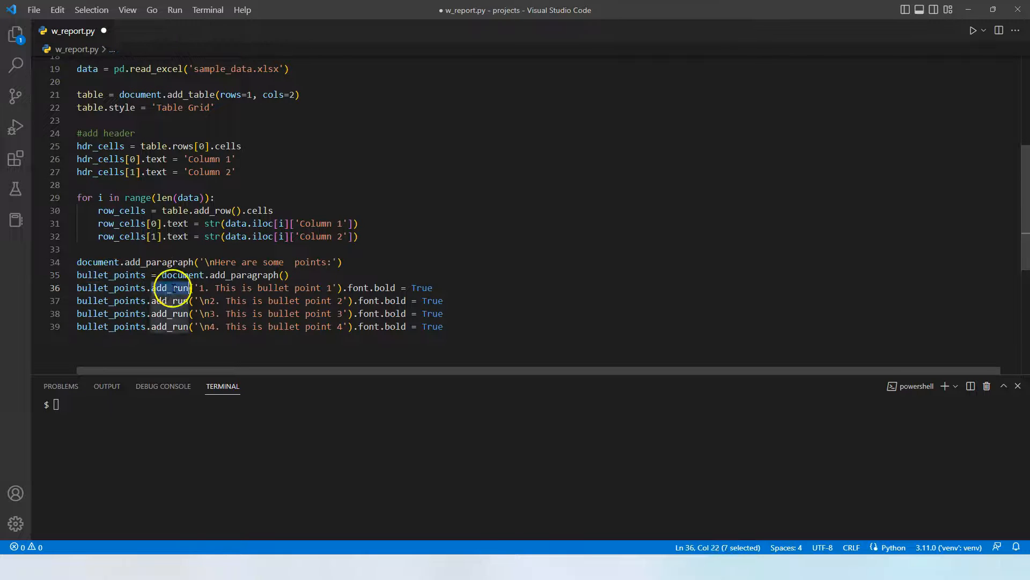
double_click(359, 288)
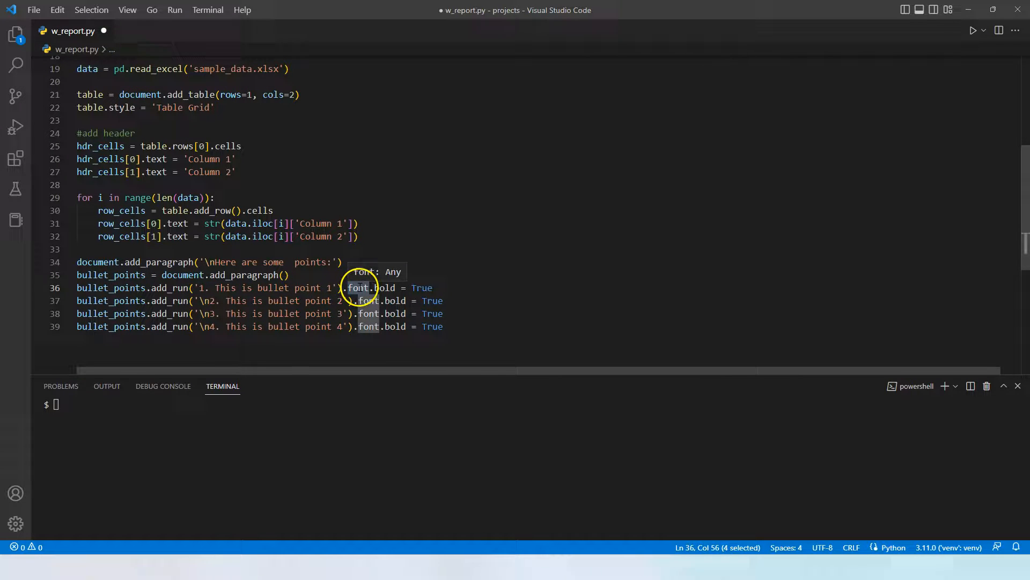
mouse_move(552, 341)
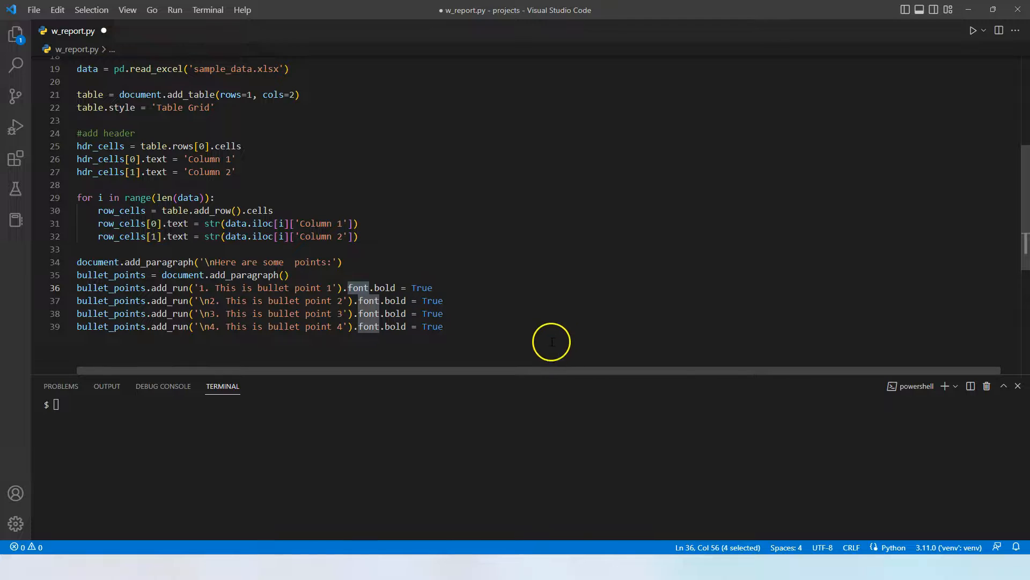
mouse_move(210, 198)
type("chart = data.plot(kind='bar', x='Column 1', y='Column 2')")
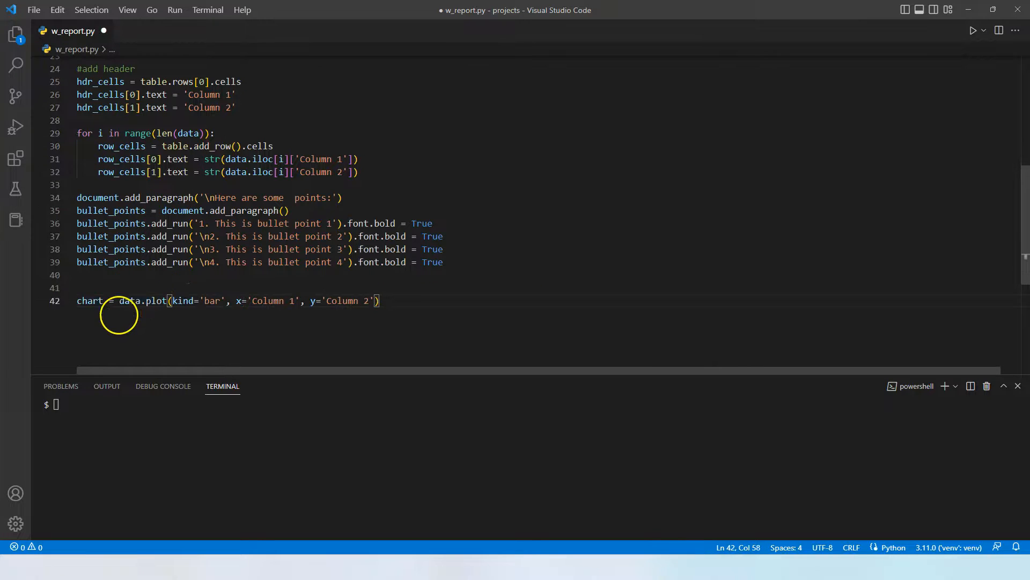
Add plt.savefig('chart.png') and insert chart.png into the document at width Inches(5)
double_click(155, 301)
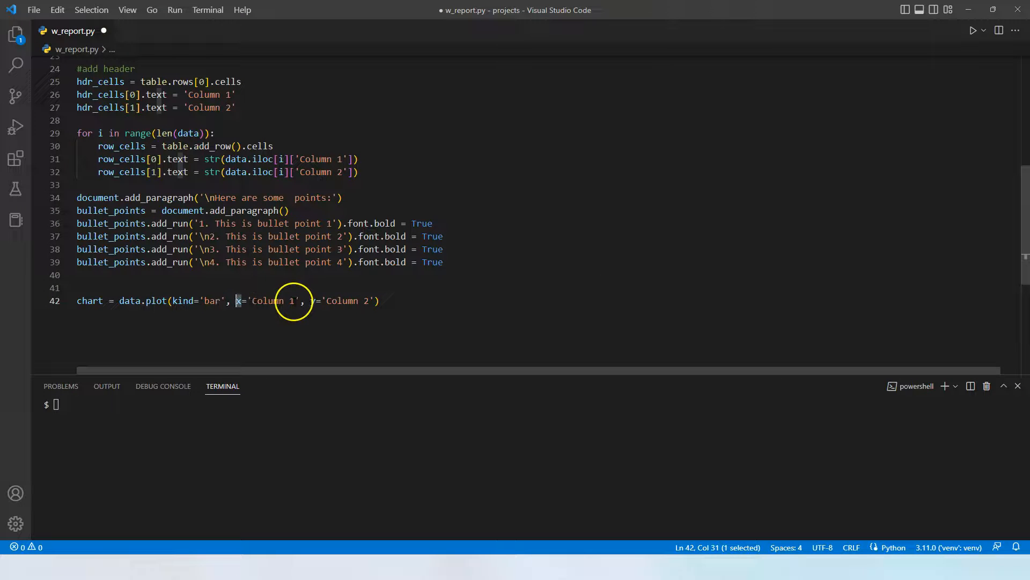
mouse_move(315, 300)
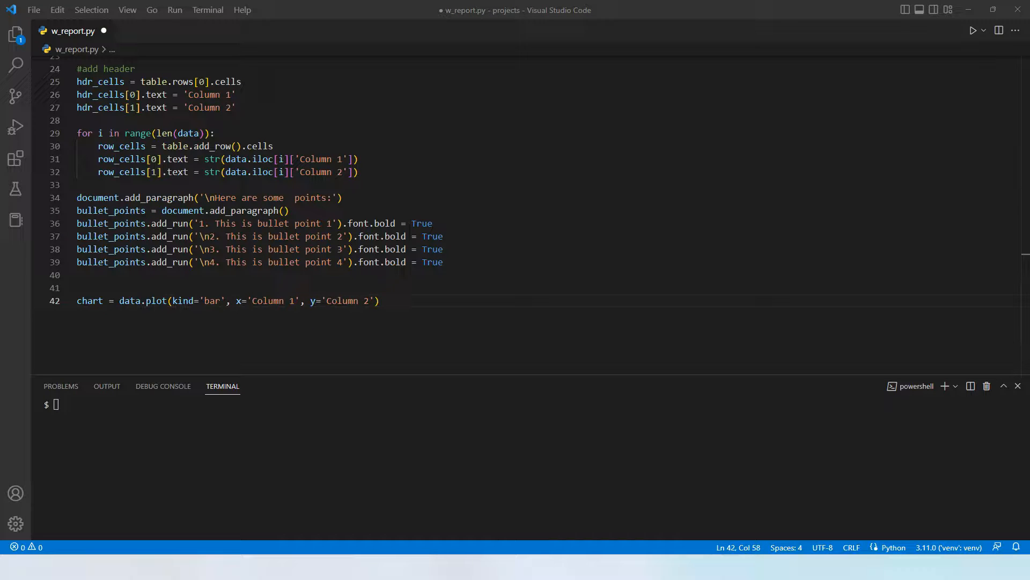
type("plt.savefig('chart.png')")
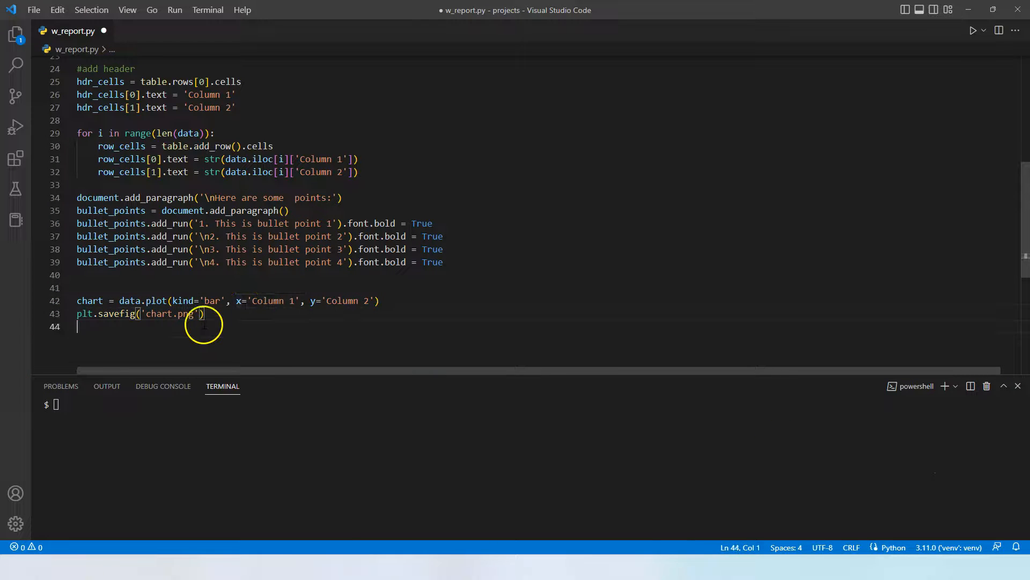
type("document.add_picture('chart.png', width=Inches(5))")
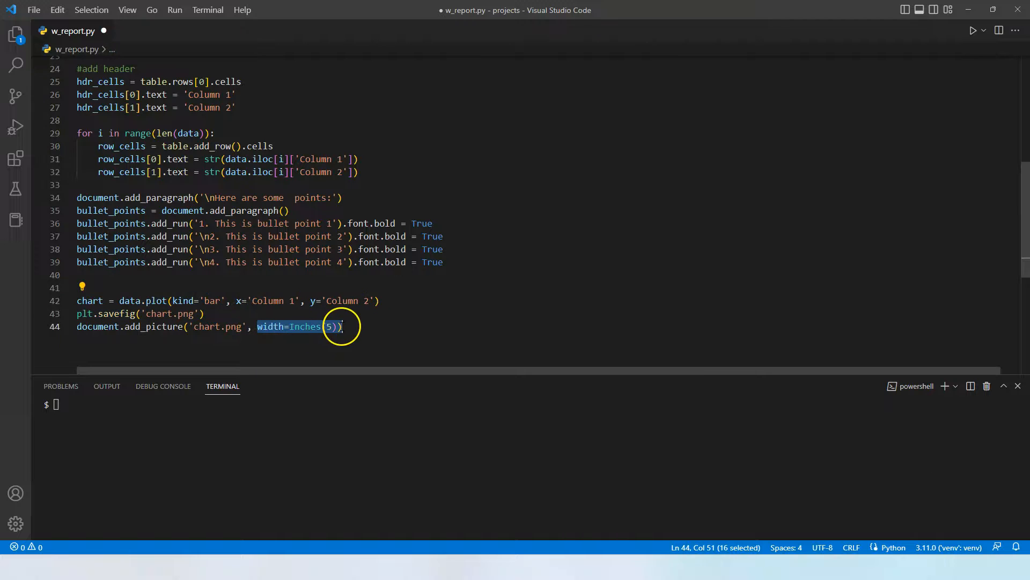
Add document.save('word_report.docx') as the final line of the script
left_click(341, 326)
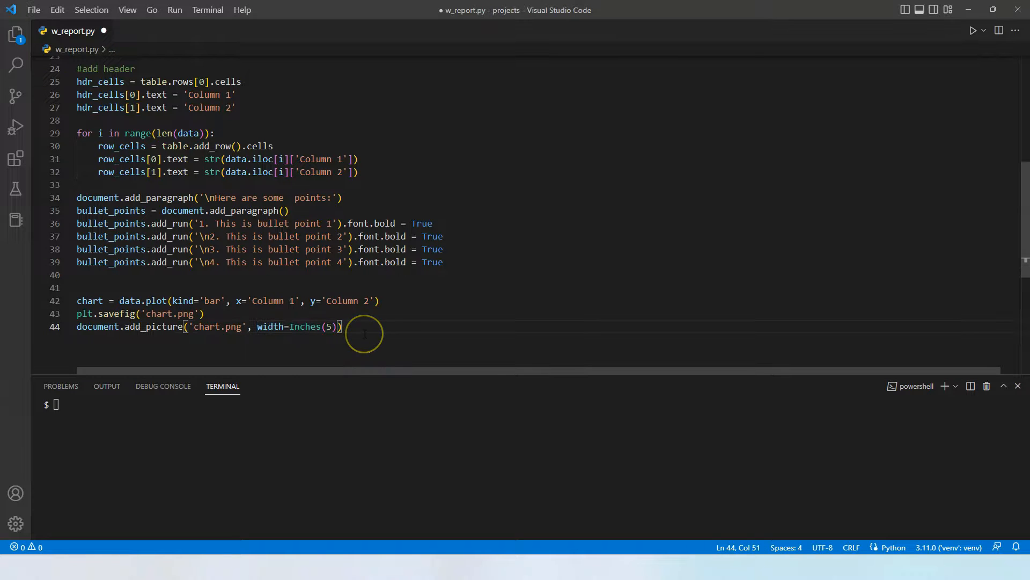
type("document.save('word_report.docx')")
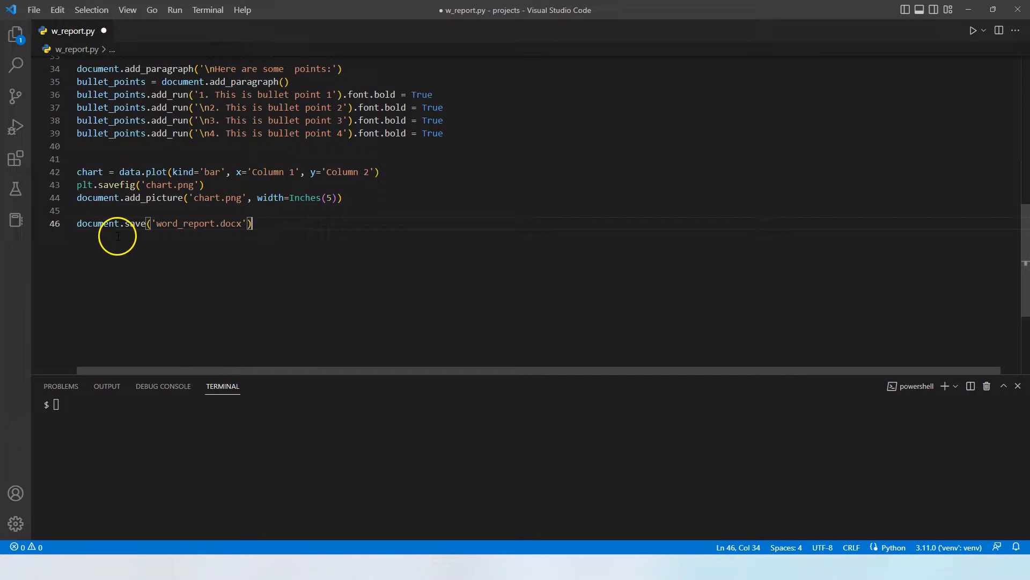
double_click(183, 223)
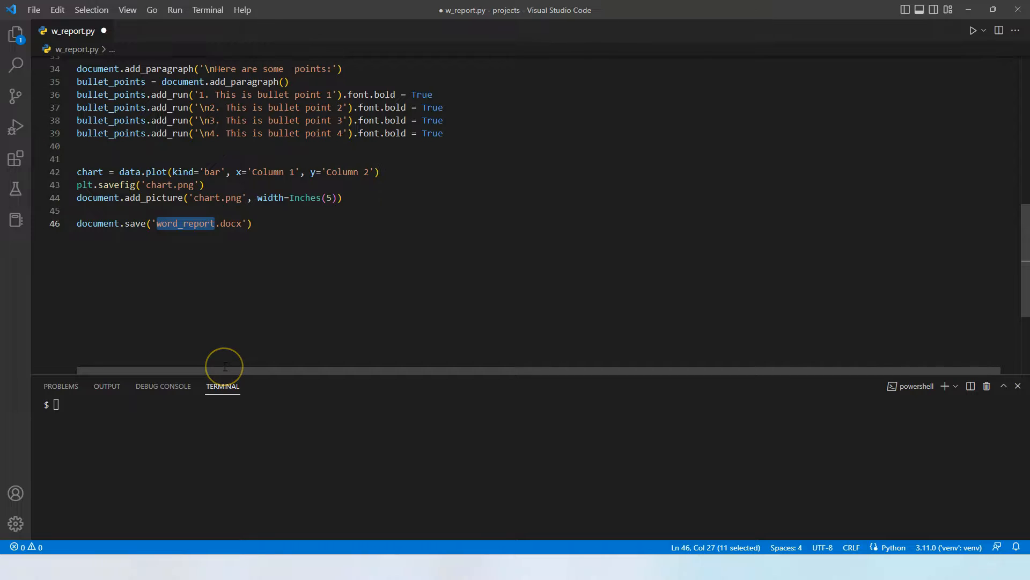
Show the Explorer file list beside the saved w_report.py
left_click(15, 34)
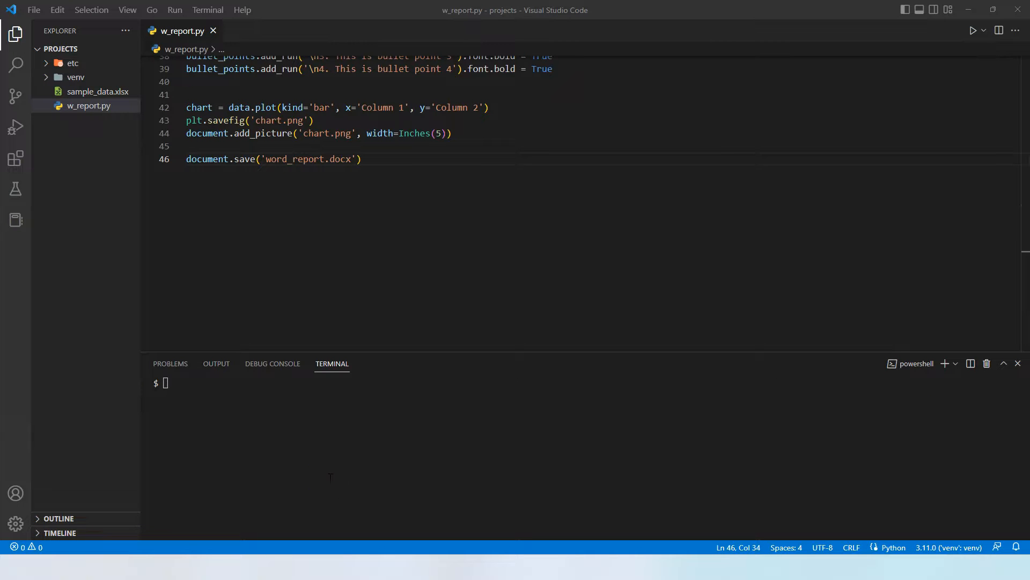
mouse_move(251, 412)
type("python .\\w_report.py")
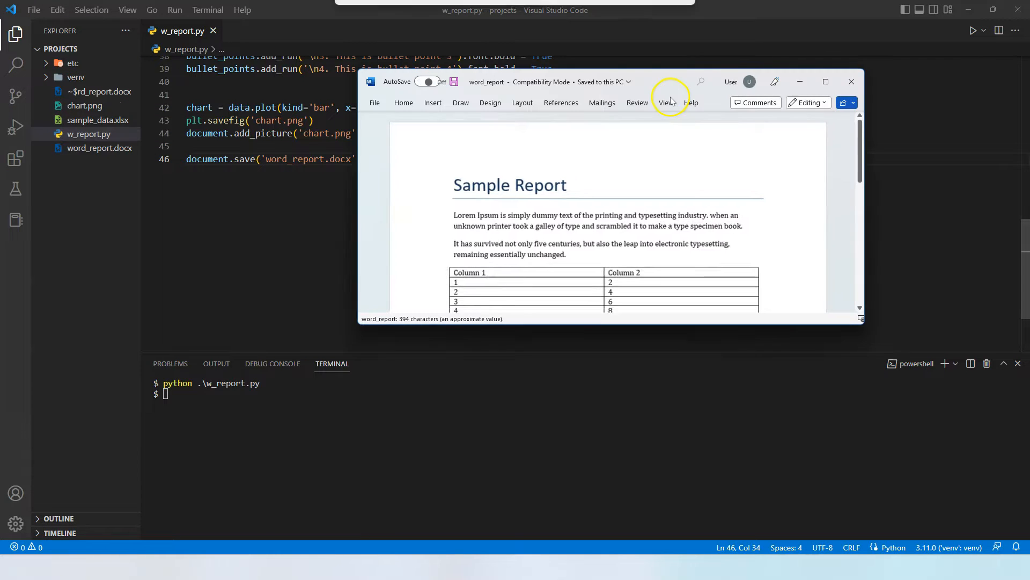
Maximize the word_report window in Word to view the full generated report
left_click(826, 81)
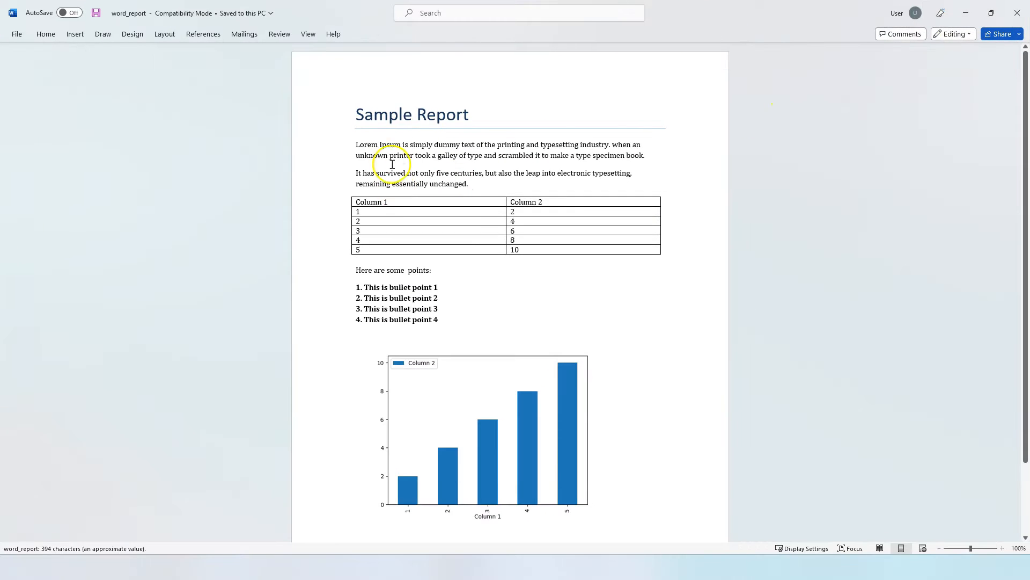